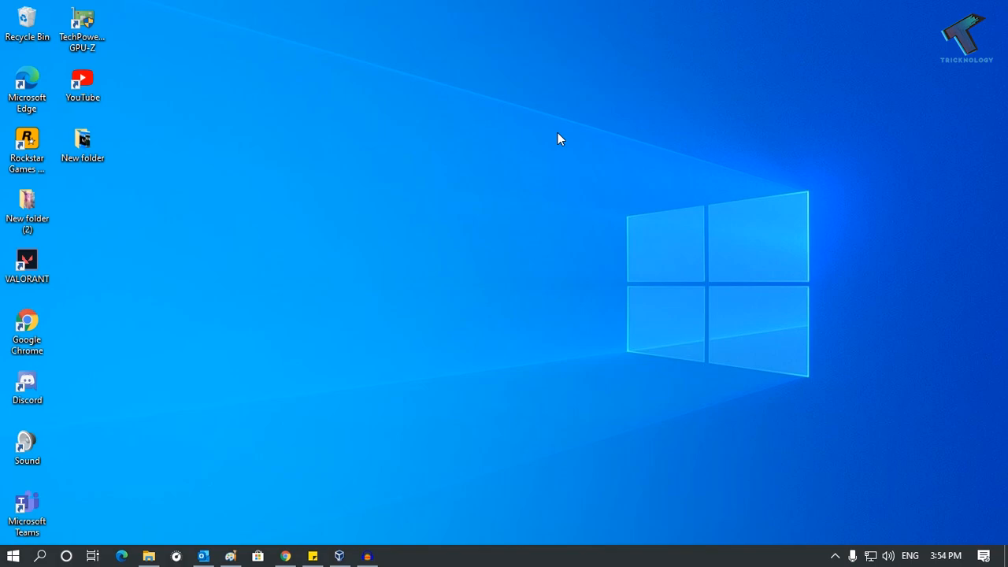
mouse_move(413, 240)
type("%")
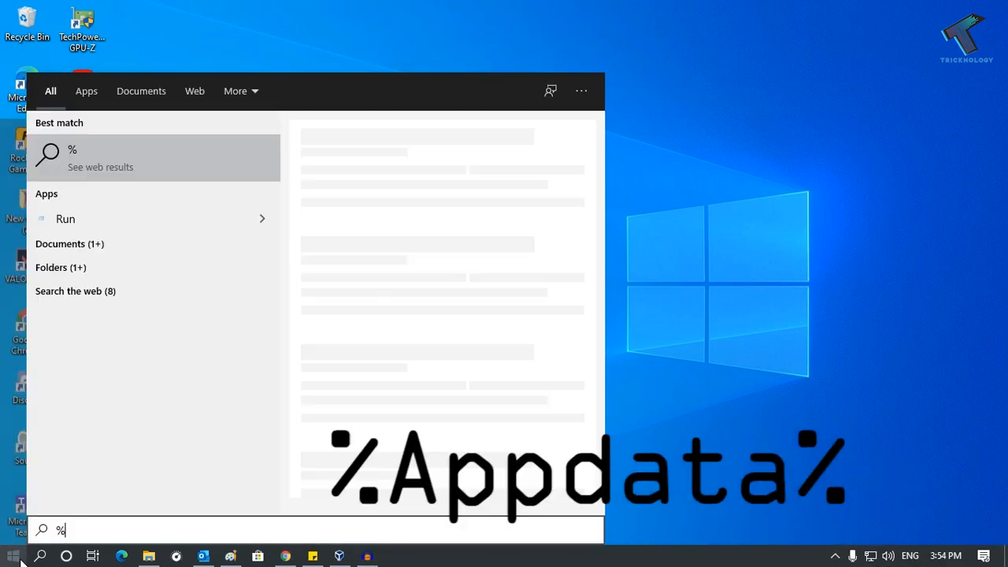
Step: Enter the %appdata% query in Start search
type("appdata")
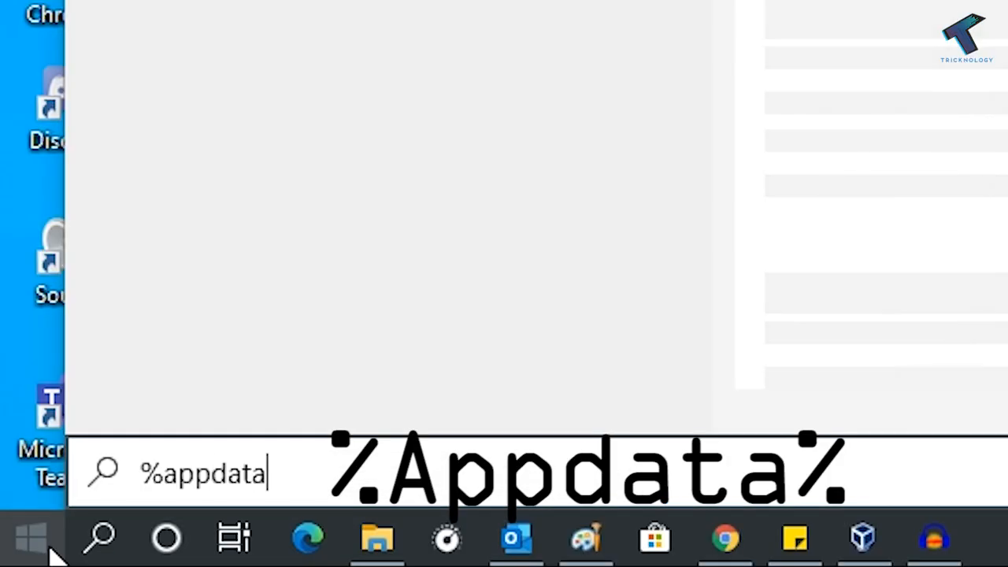
type("%")
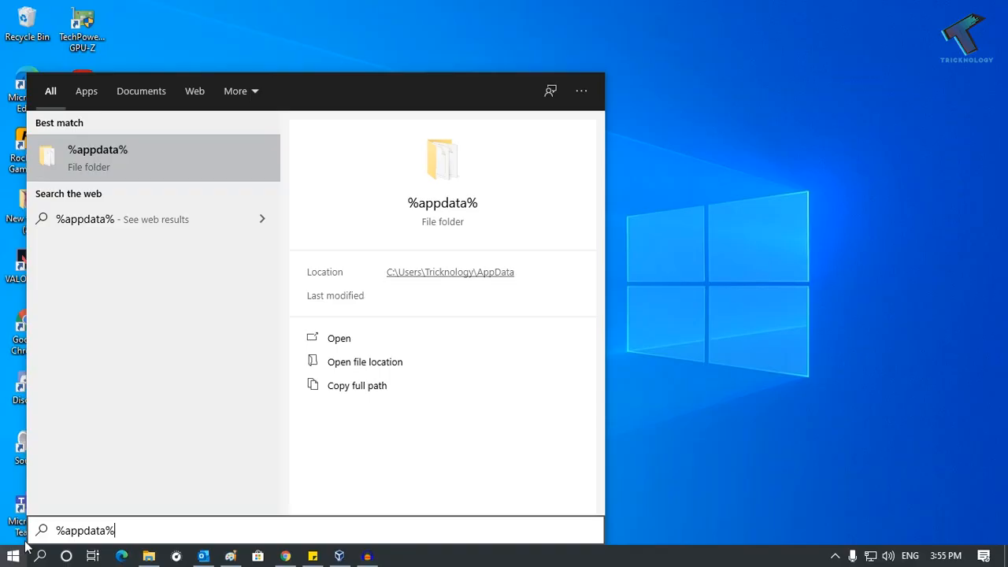
mouse_move(102, 157)
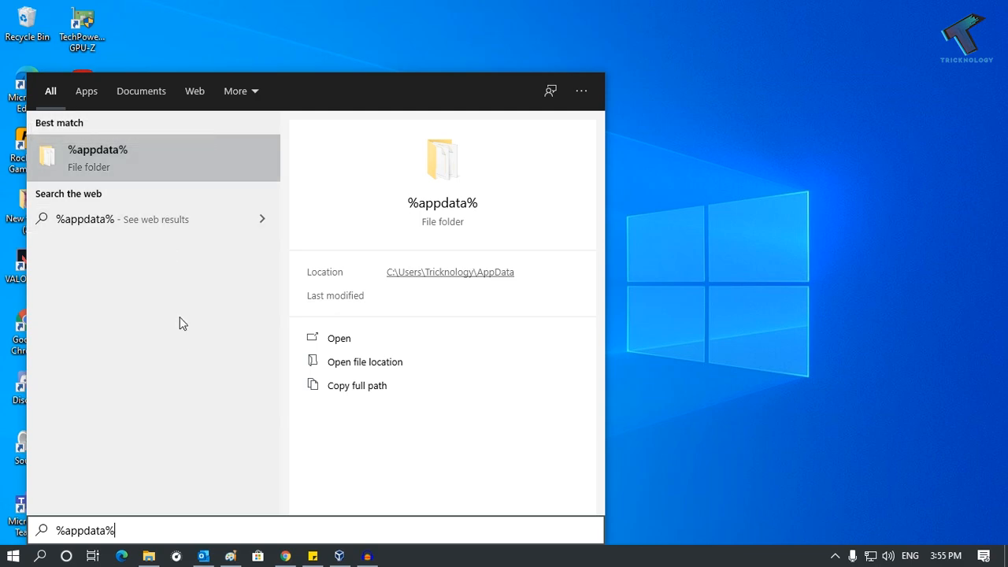
mouse_move(180, 347)
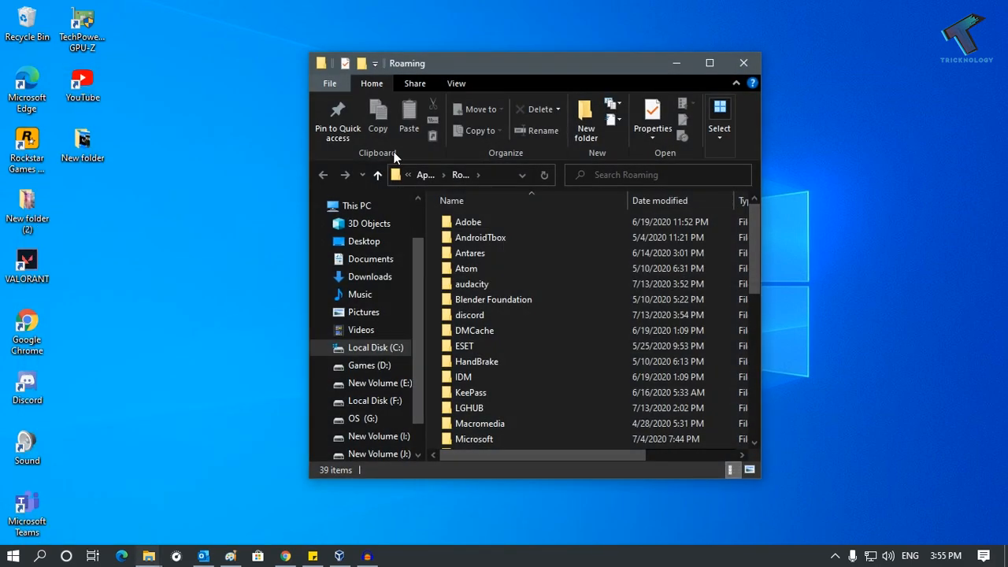
Step: Maximize the Roaming window and delete the discord folder
left_click(708, 63)
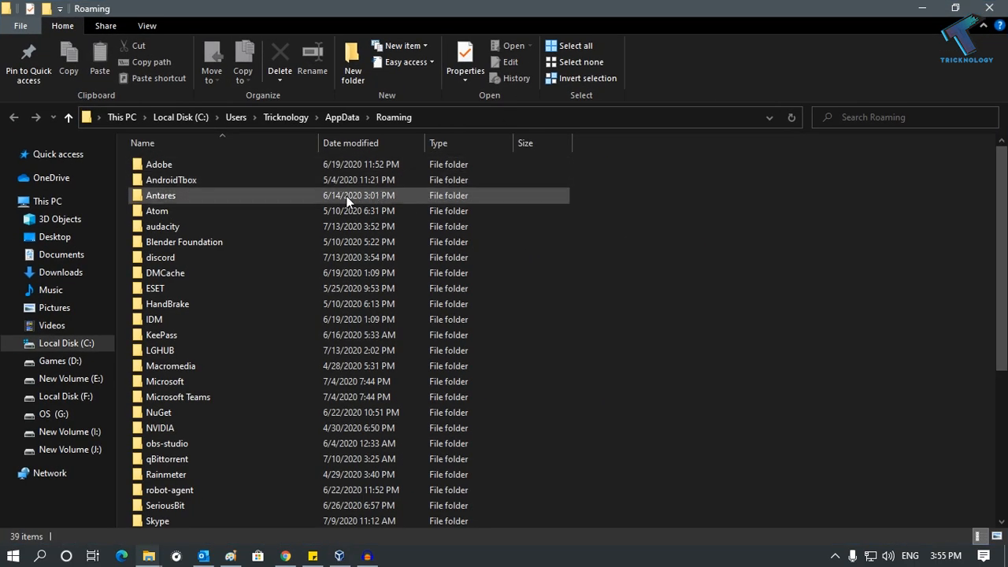
left_click(160, 257)
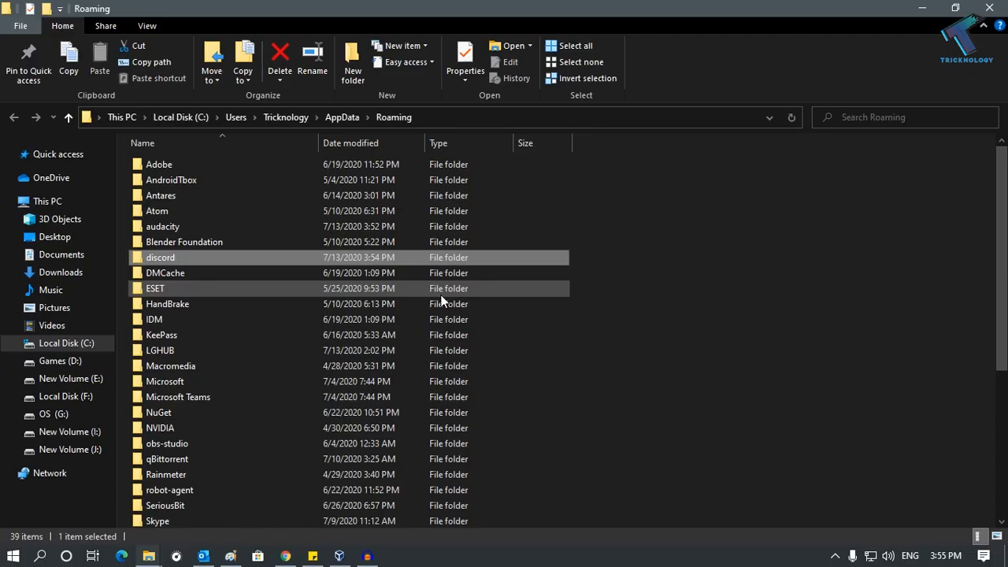
right_click(160, 257)
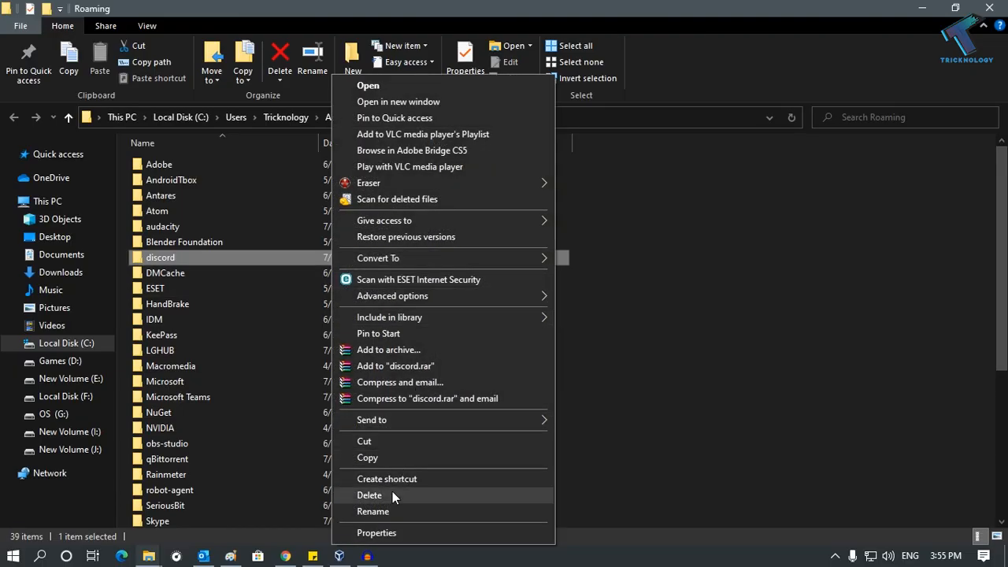
left_click(370, 494)
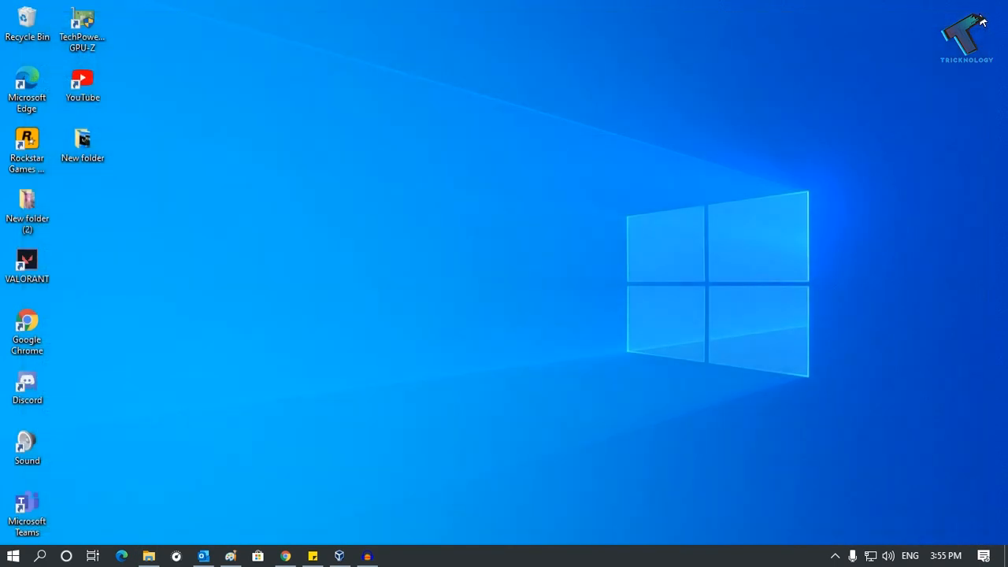
Step: Relaunch Discord from its desktop shortcut
right_click(381, 220)
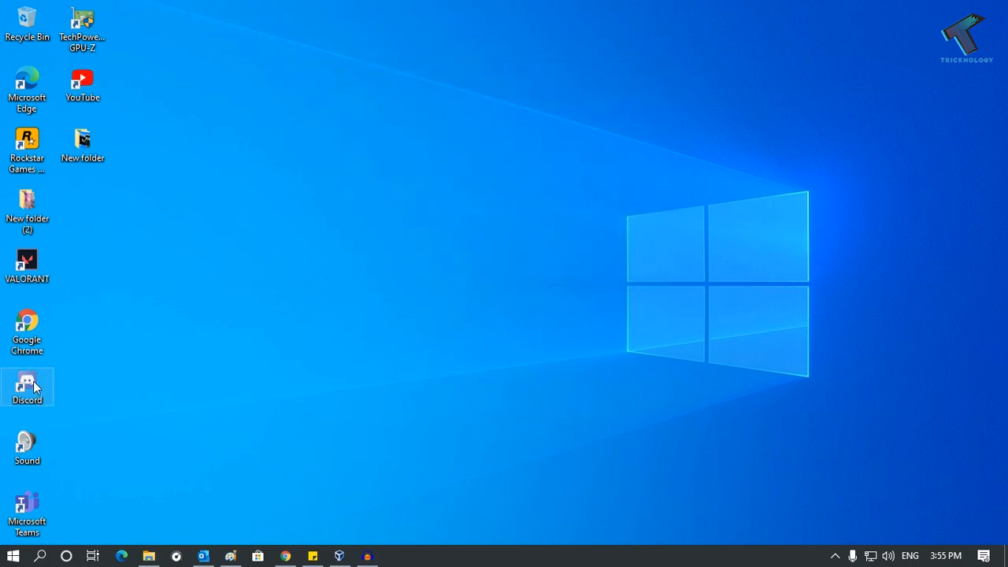
double_click(27, 386)
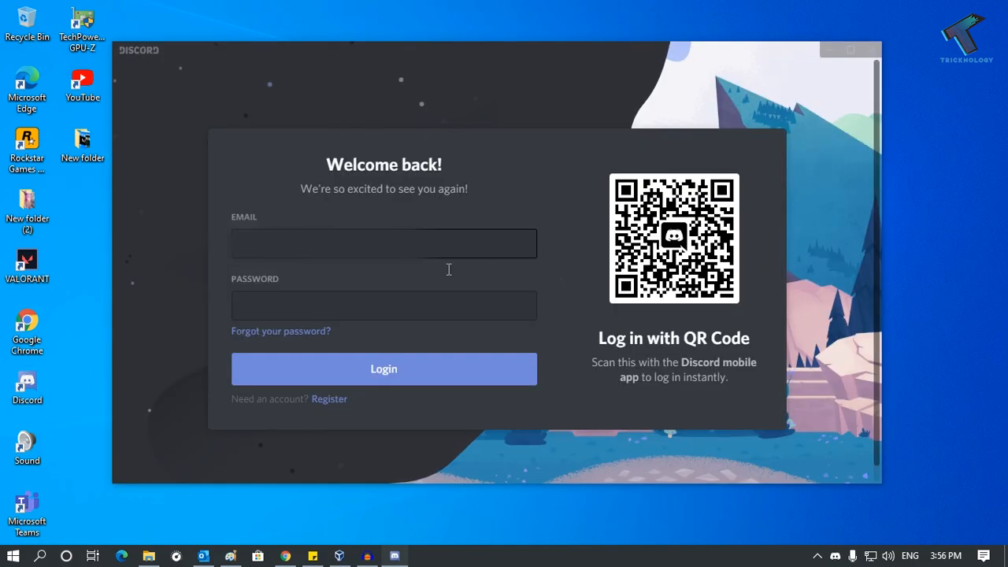
Step: Fill in the email and password fields and submit the Discord login
left_click(383, 243)
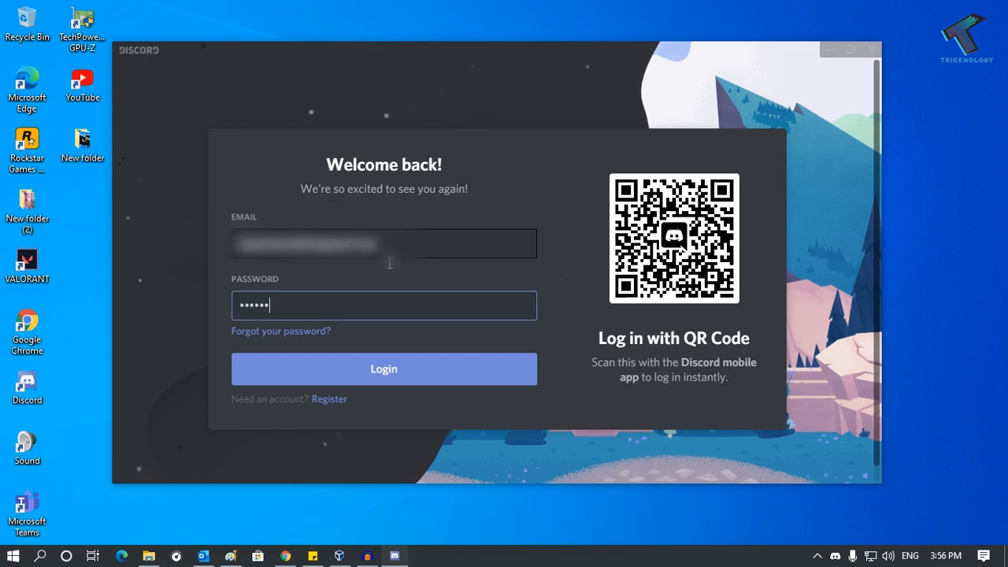
left_click(384, 369)
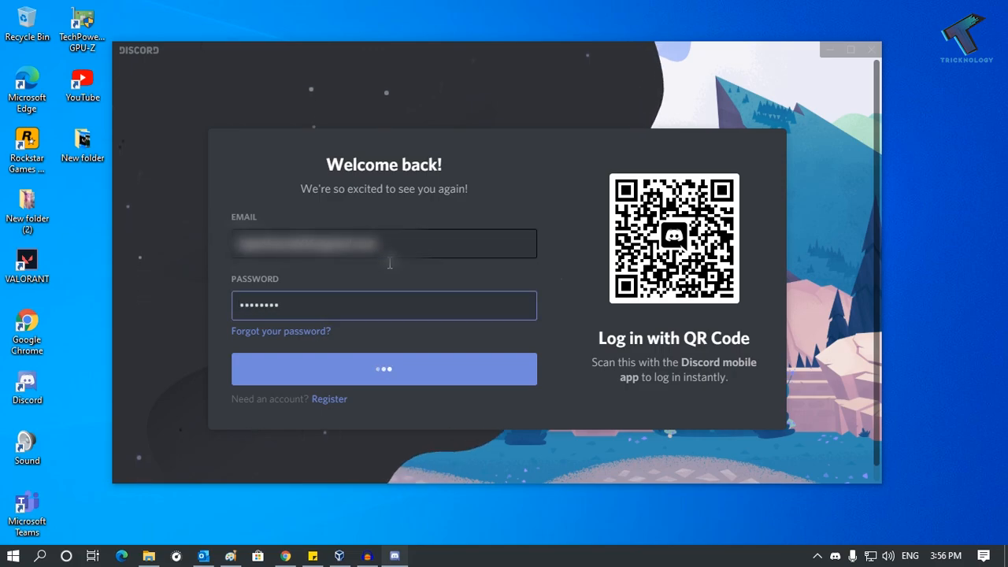
left_click(384, 368)
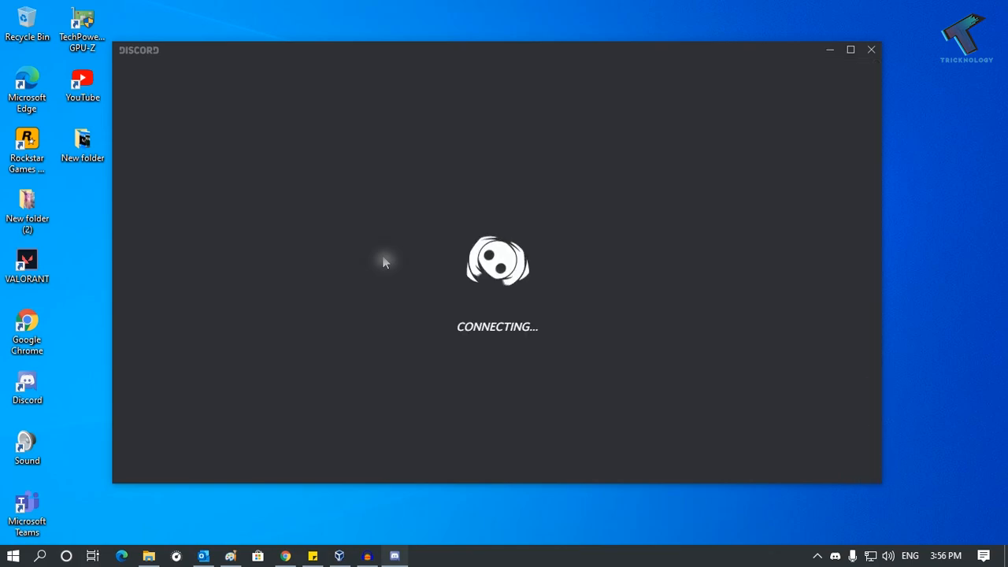
mouse_move(506, 363)
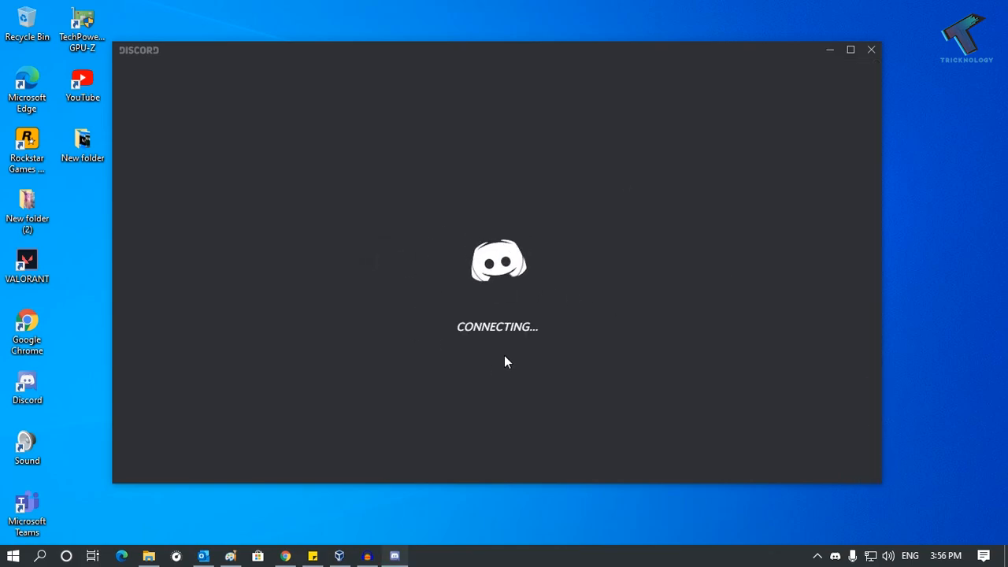